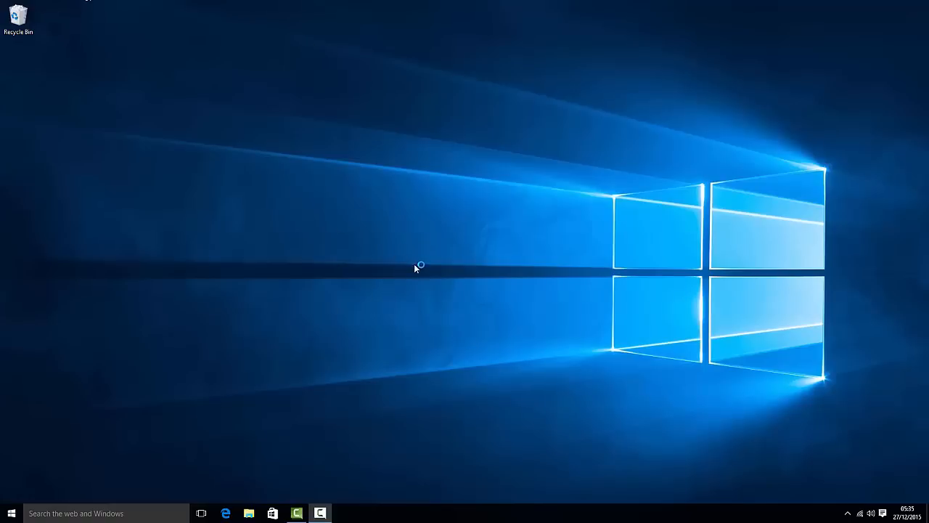
mouse_move(462, 281)
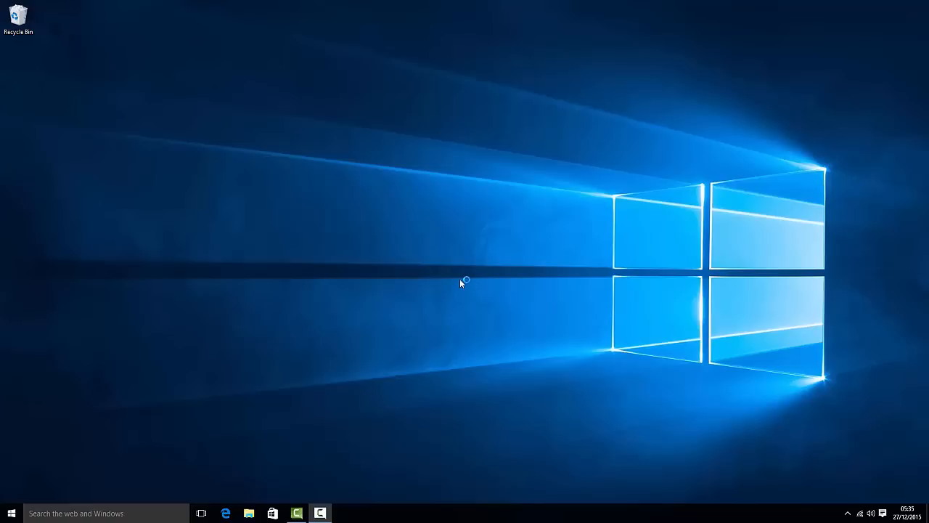
mouse_move(337, 489)
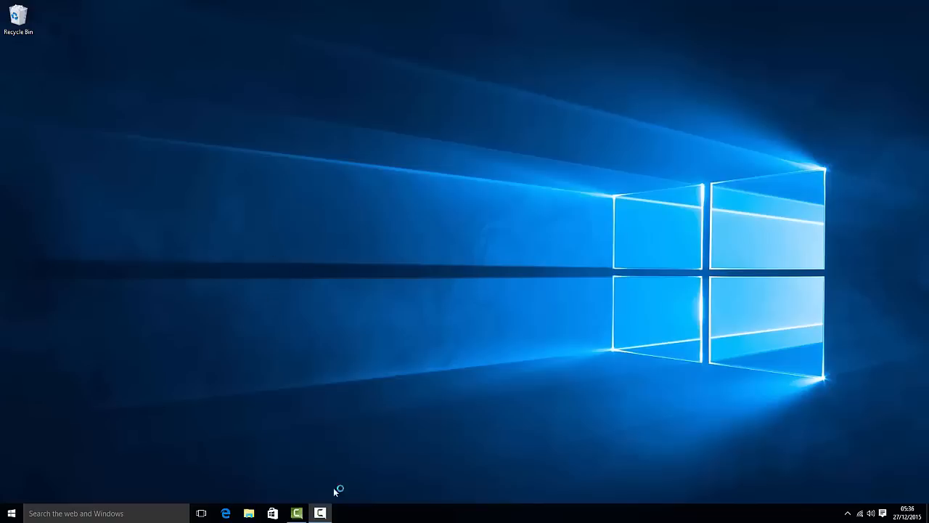
Step: Launch Edge maximized and search for google chrome, hitting a certificate error
click(226, 512)
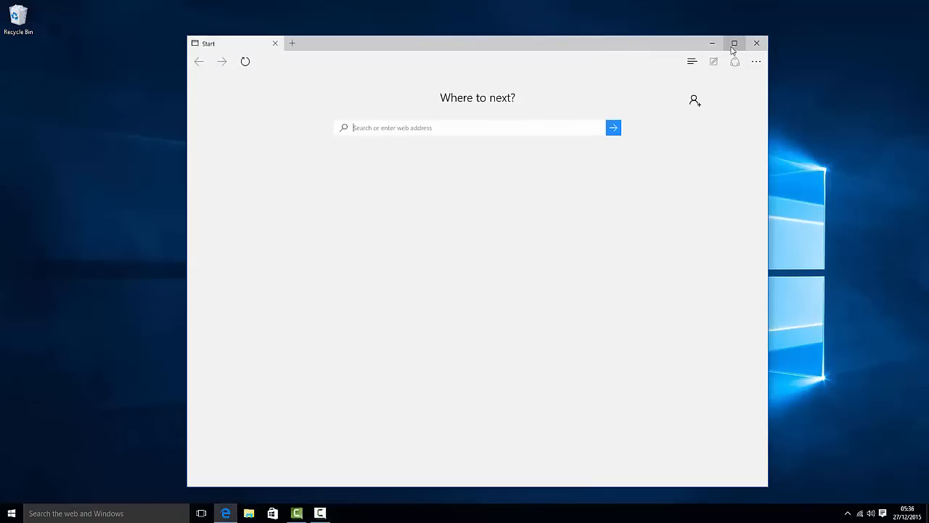
click(734, 43)
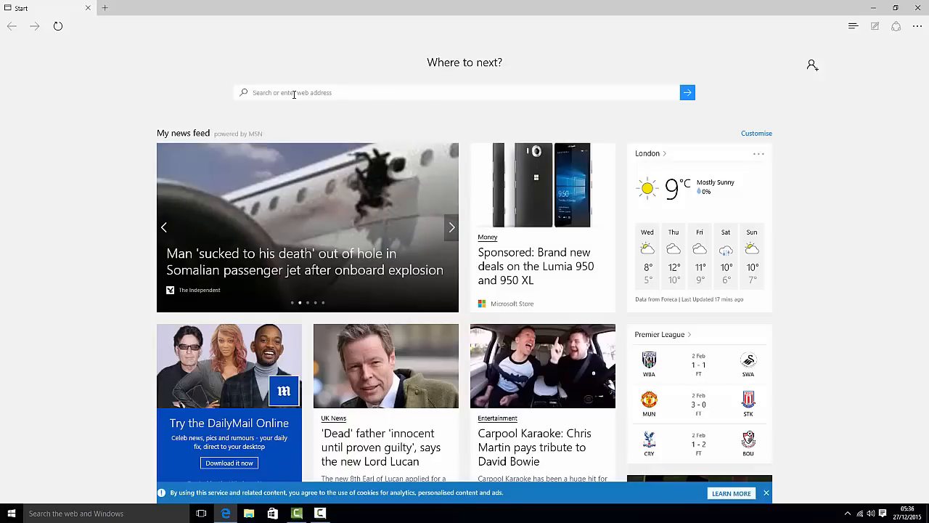
text(google.com/)
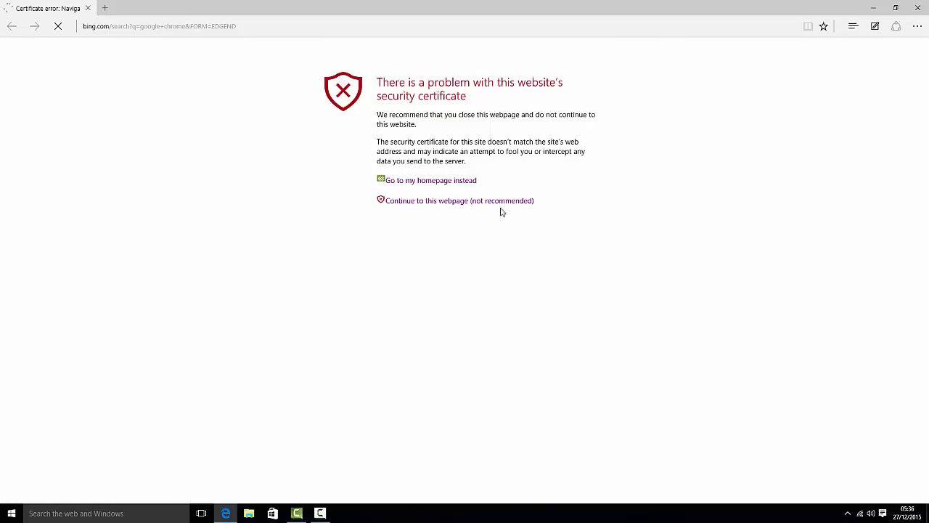
Step: Bypass the warning, open the Google Chrome result, then close Edge after another error
click(459, 200)
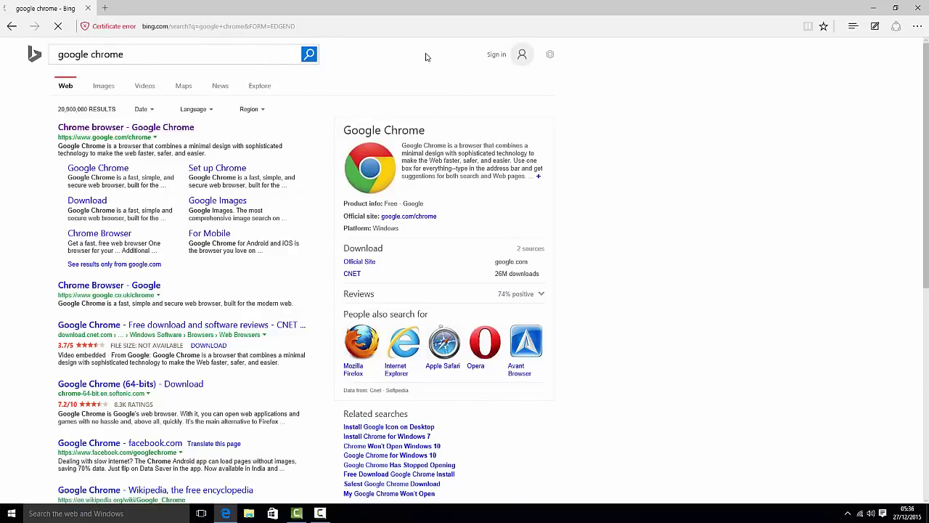
click(125, 127)
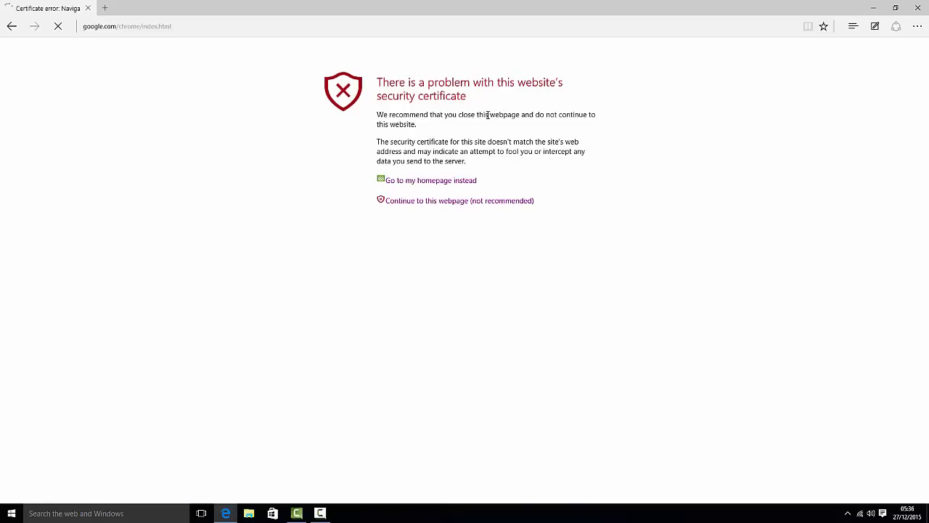
click(459, 201)
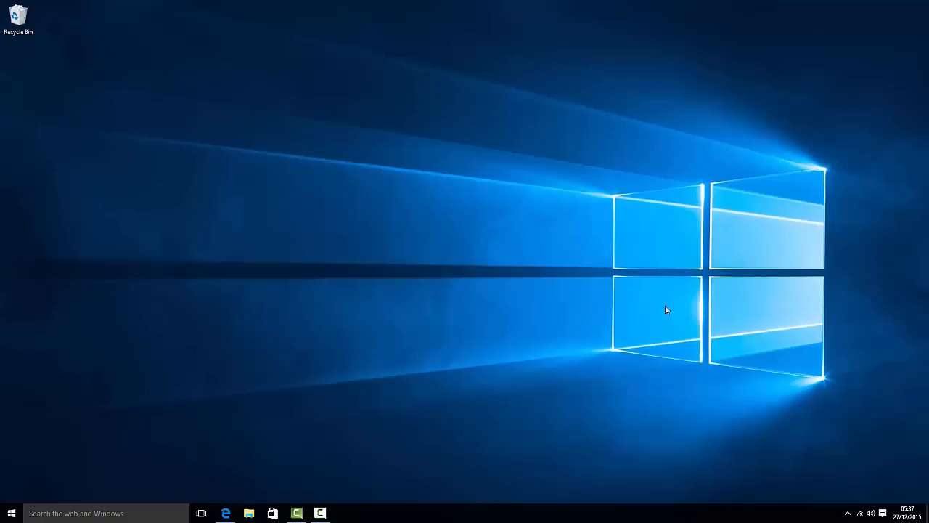
mouse_move(893, 509)
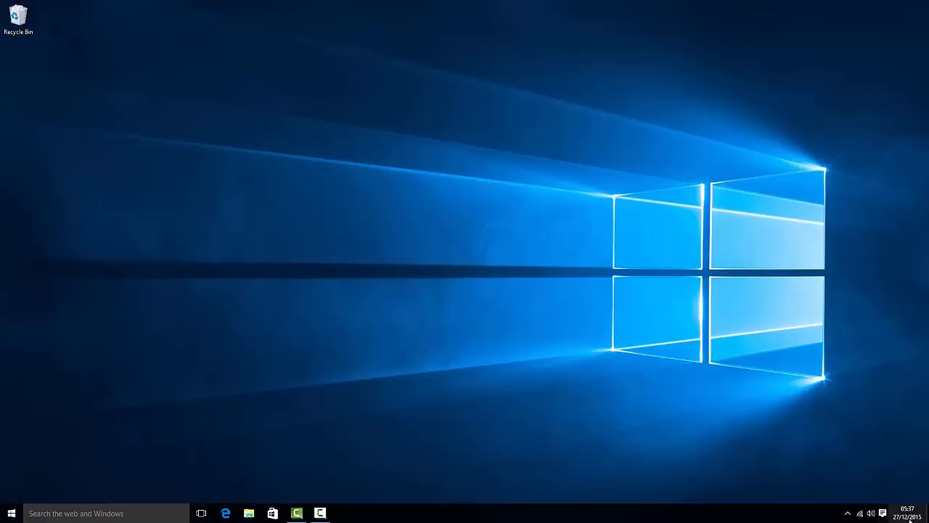
mouse_move(895, 452)
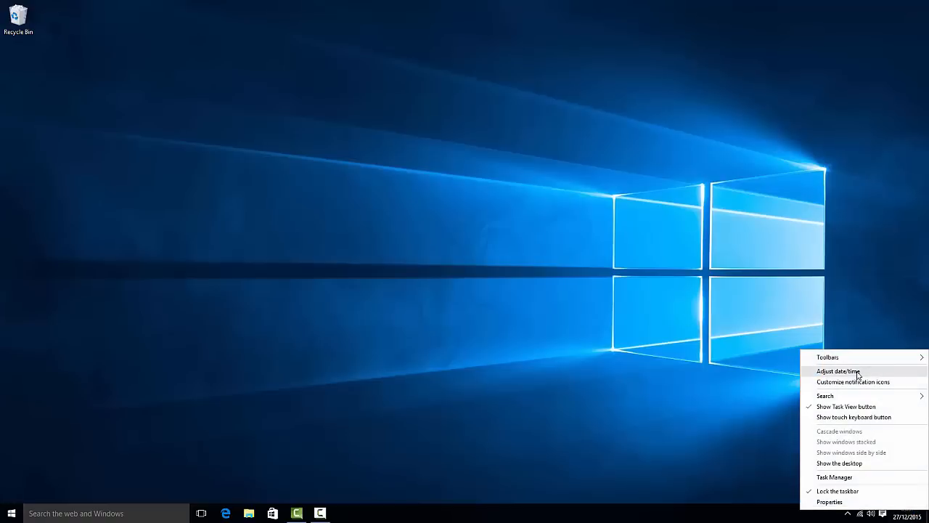
Step: Turn 'Set time automatically' off and open the Change date and time dialog
click(839, 371)
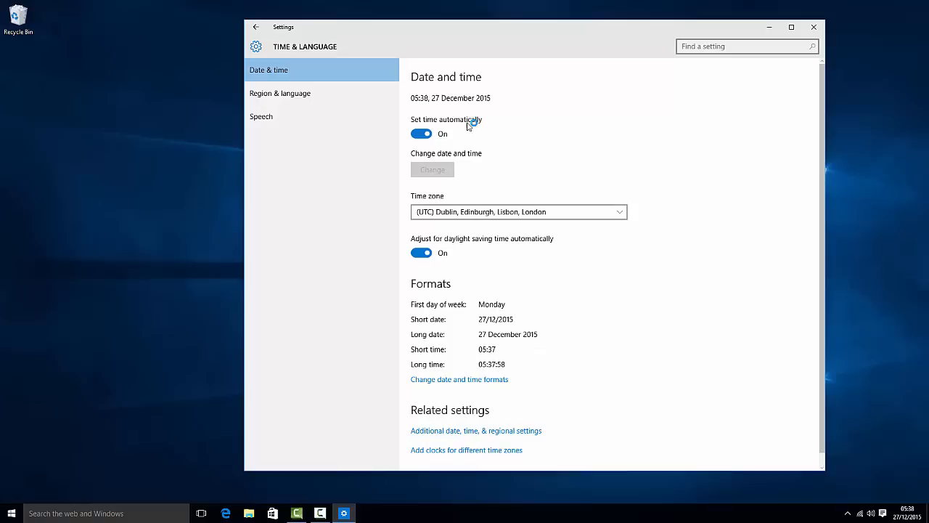
click(421, 132)
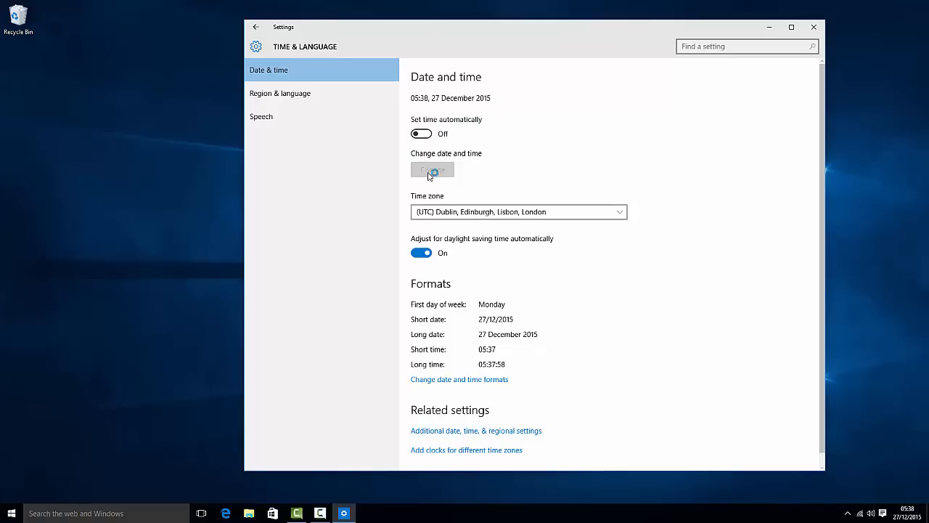
click(432, 170)
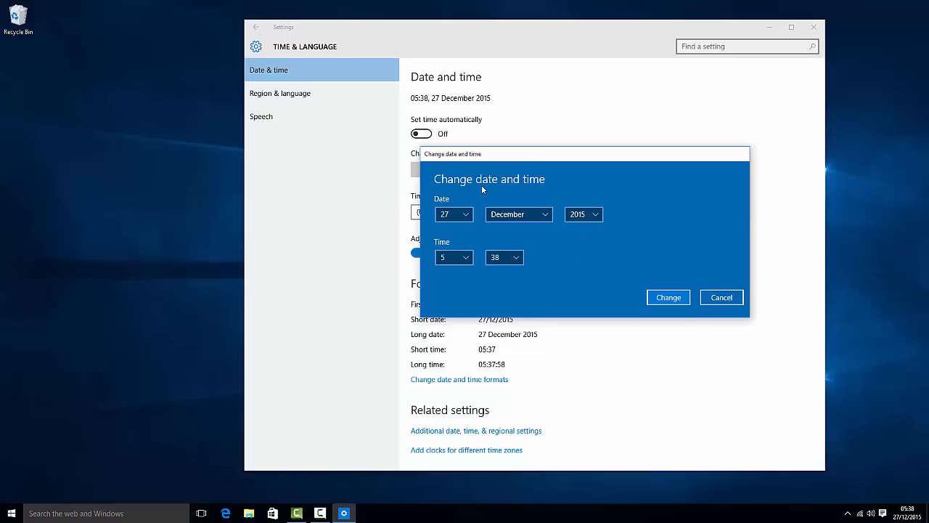
Step: Choose 3 February 2016 and 04:30 in the dialog and apply the change
click(453, 214)
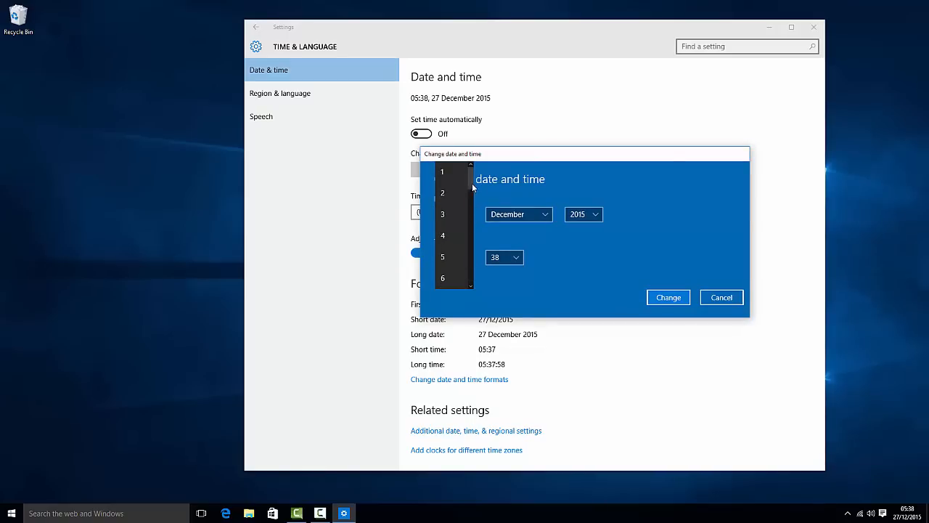
click(519, 215)
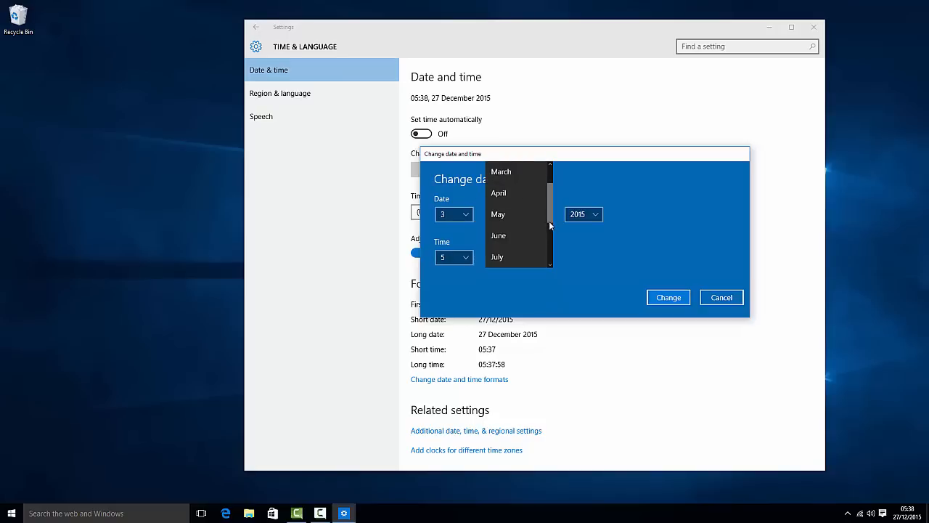
scroll(down, 3)
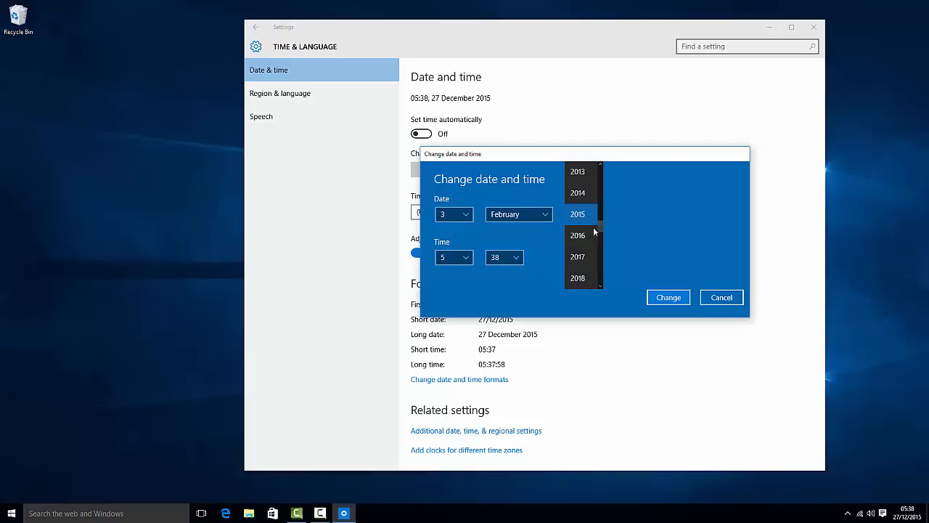
click(577, 235)
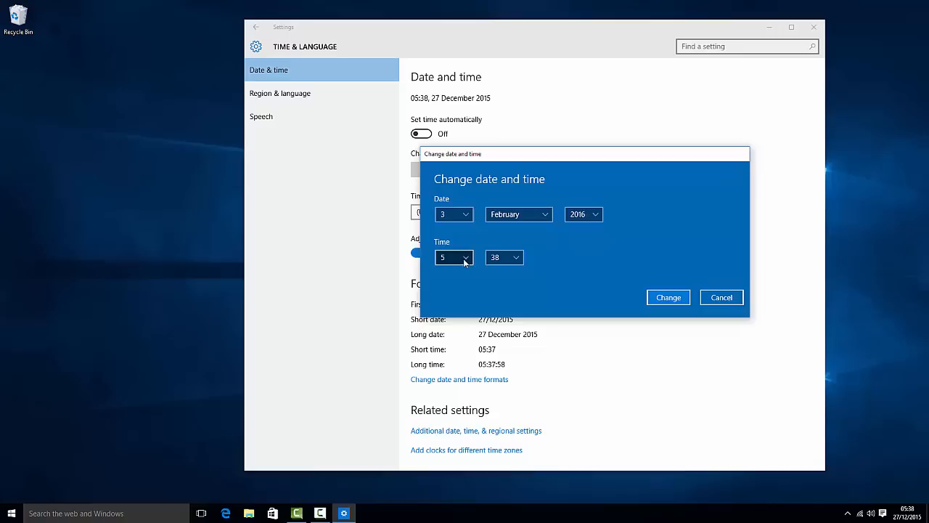
click(465, 258)
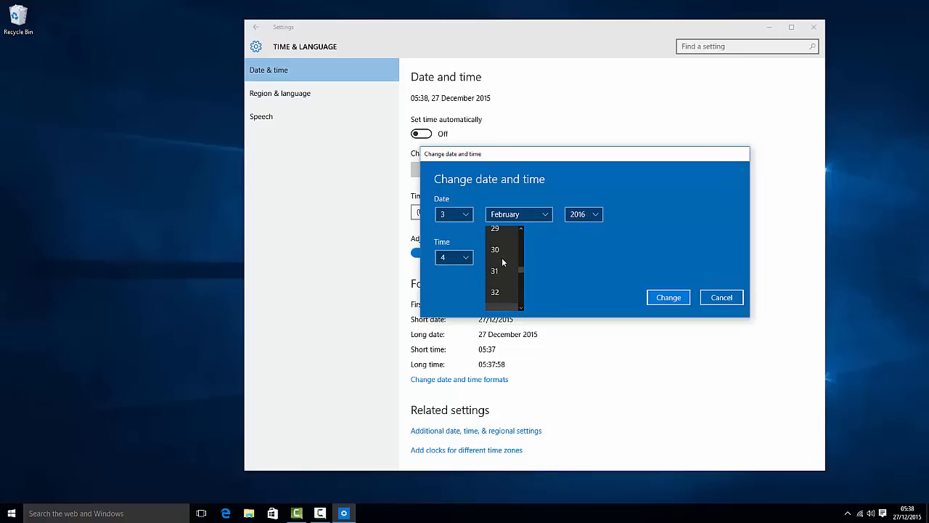
click(495, 249)
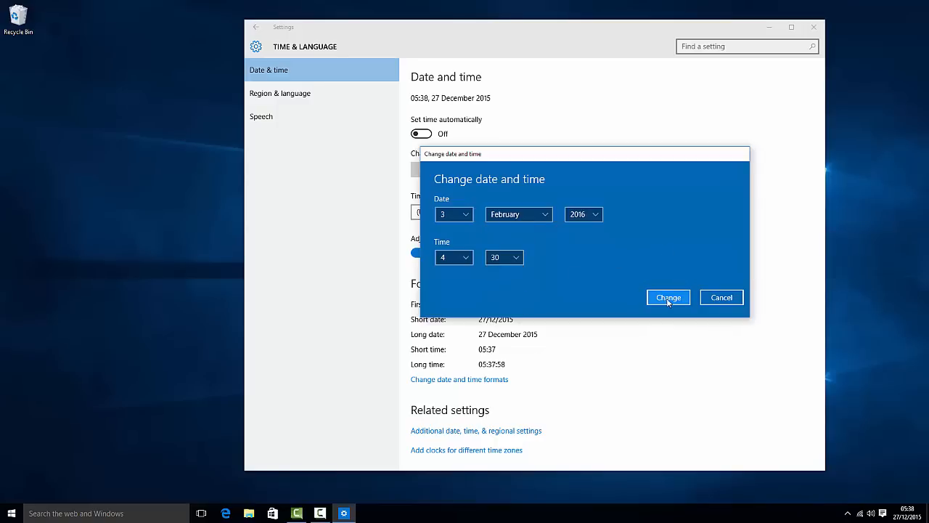
click(668, 297)
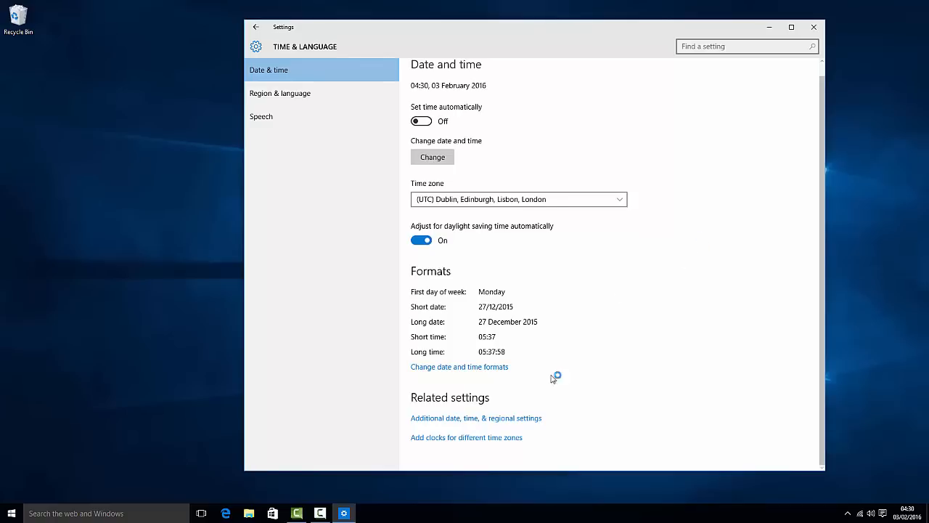
mouse_move(438, 404)
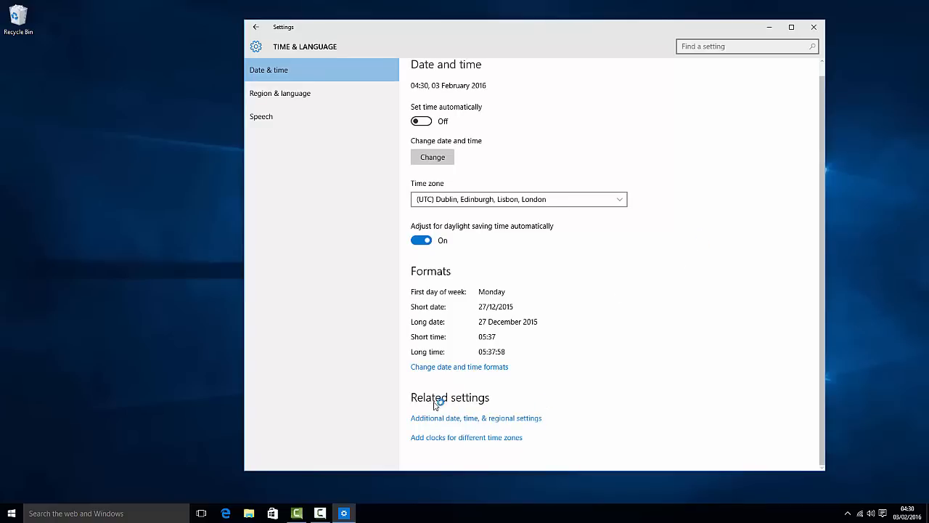
mouse_move(519, 423)
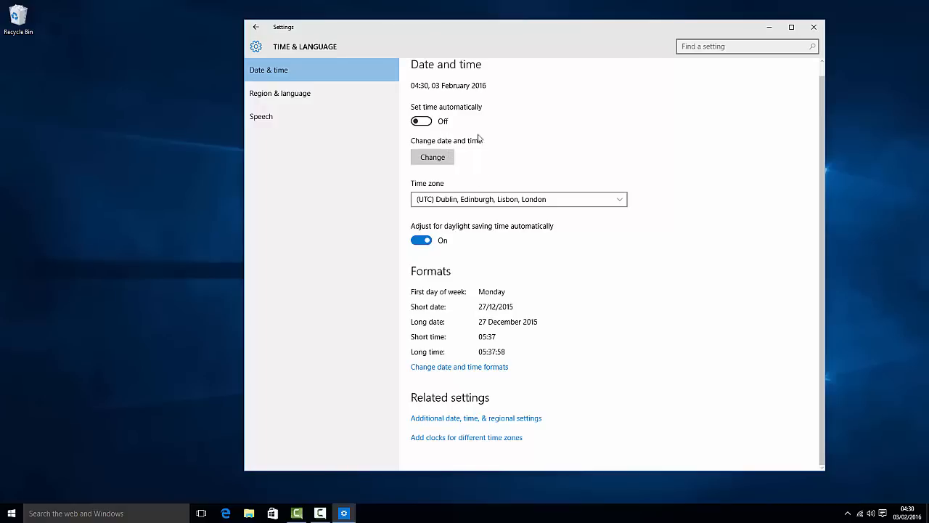
mouse_move(498, 237)
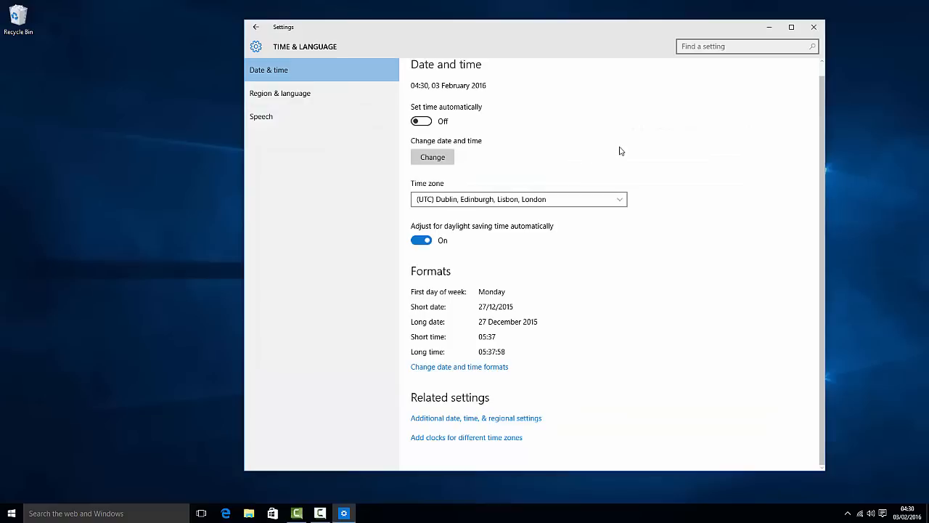
Step: Open the Region & language page from the Time & Language pane
click(280, 93)
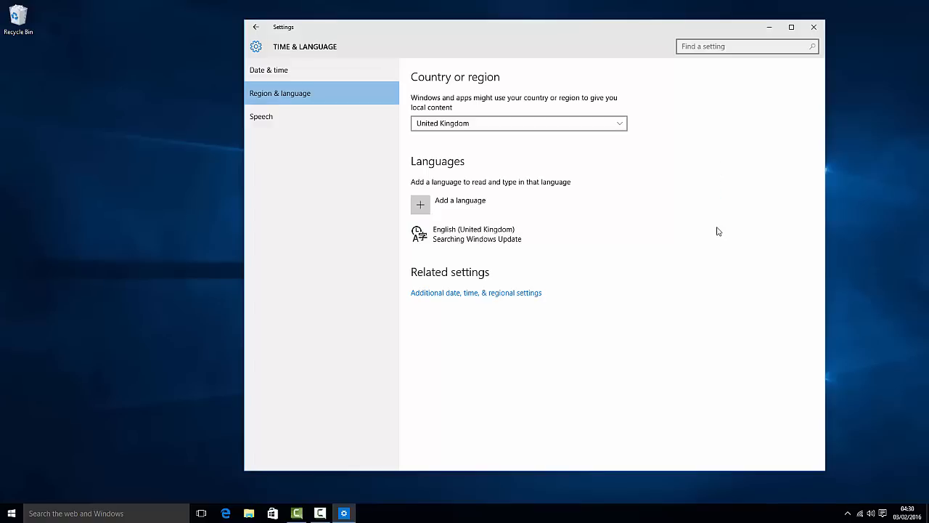
mouse_move(713, 200)
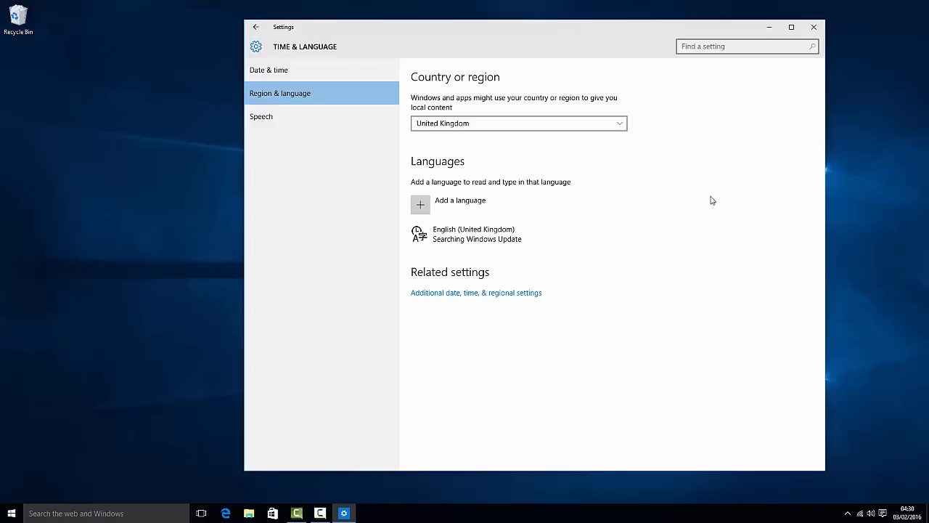
mouse_move(711, 196)
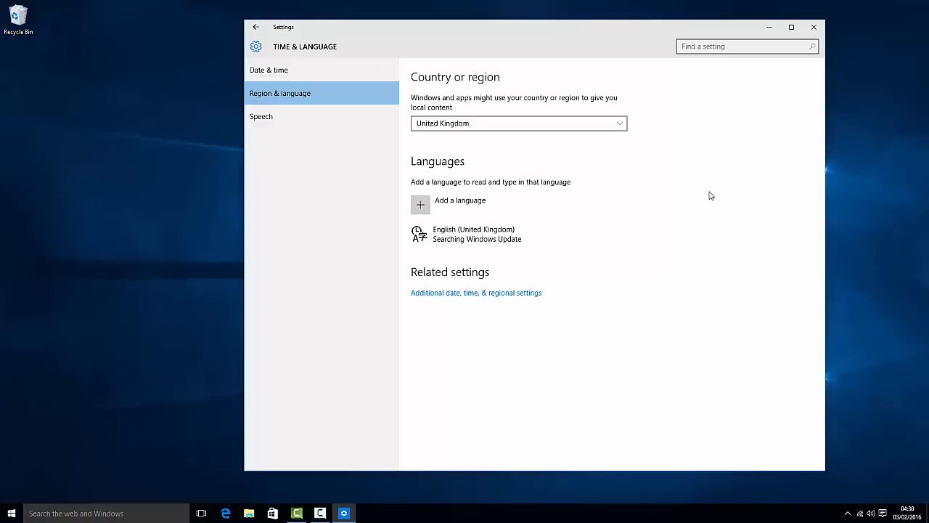
mouse_move(714, 193)
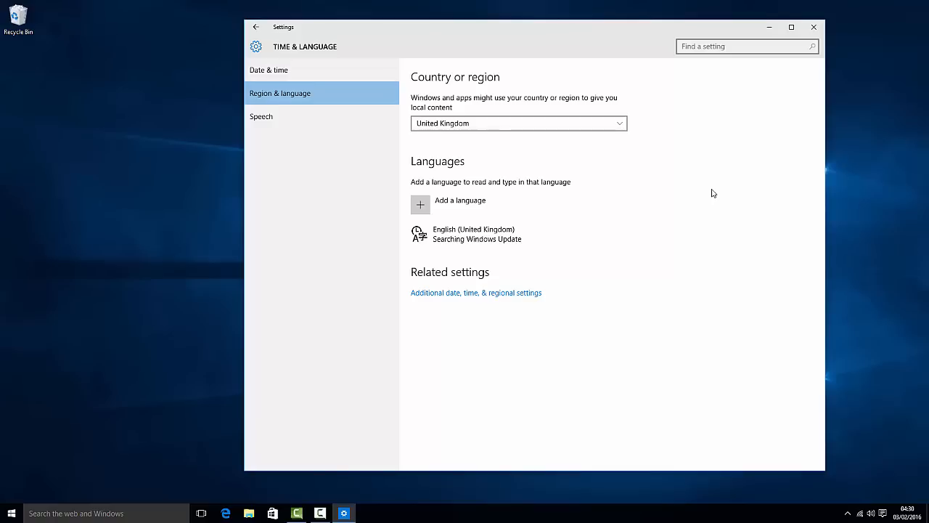
mouse_move(714, 171)
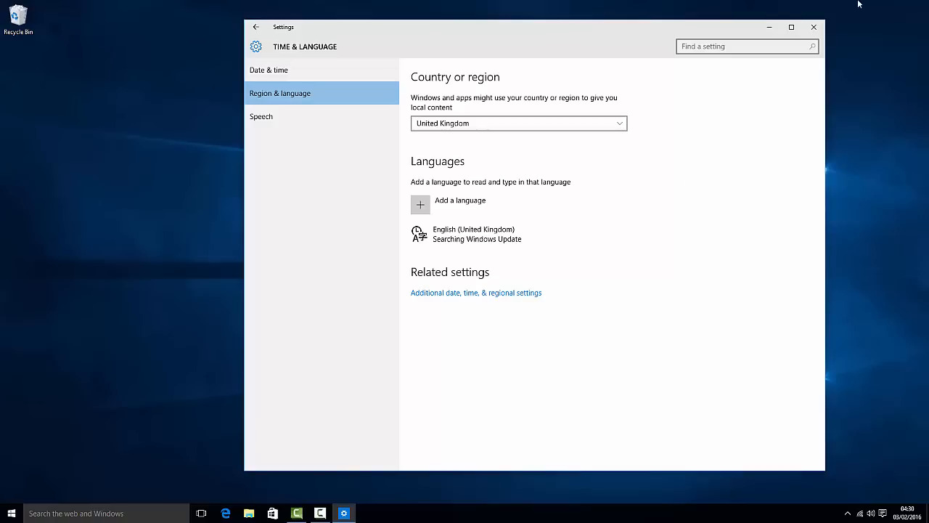
Step: Close the Settings window with its X button
click(814, 27)
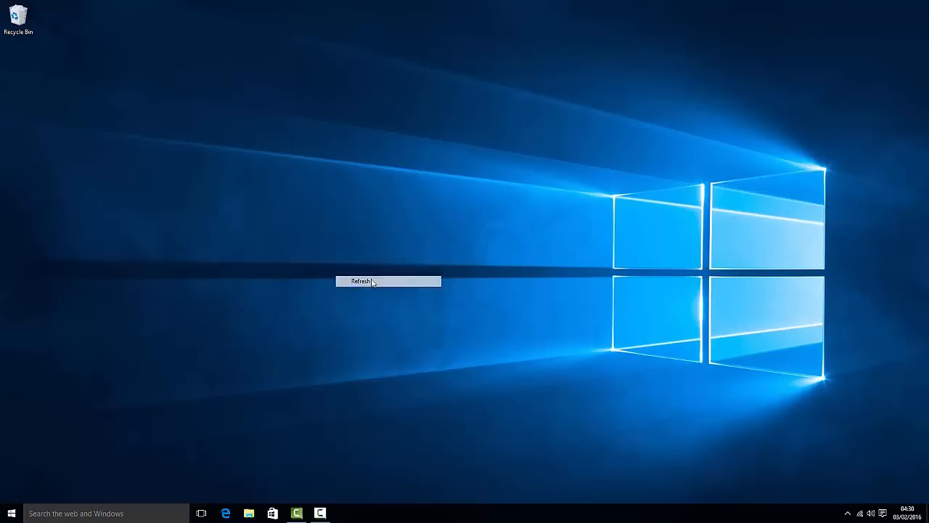
Step: Refresh the desktop, then load the google chrome Bing results in Edge
click(226, 513)
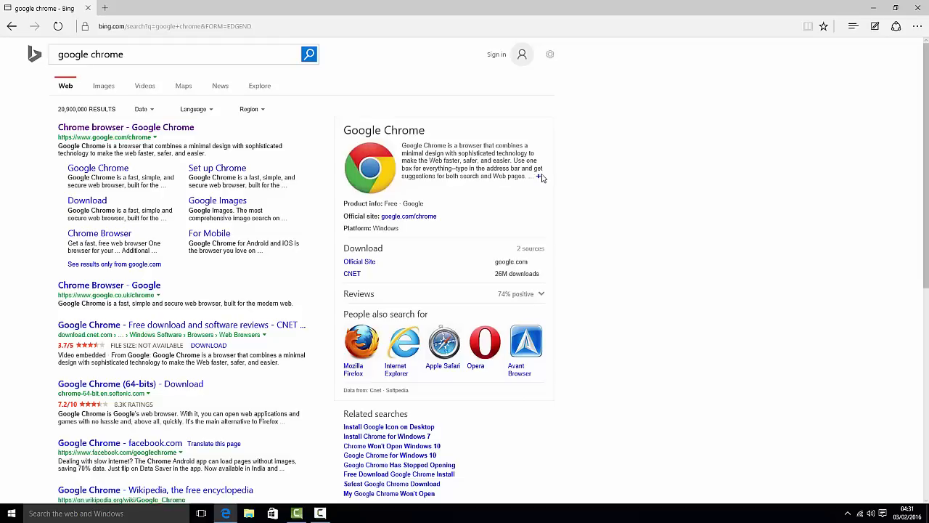
mouse_move(578, 162)
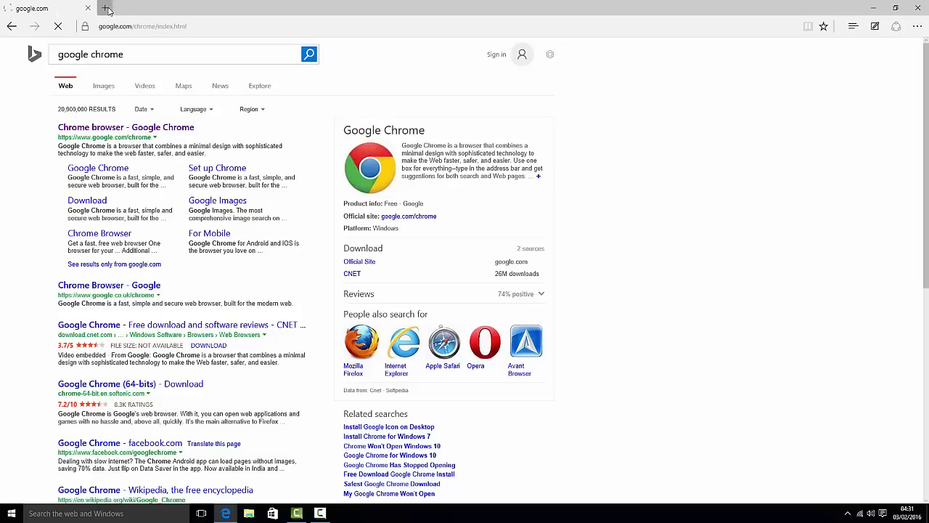
Step: Open a new Edge tab and search for facebook
click(202, 8)
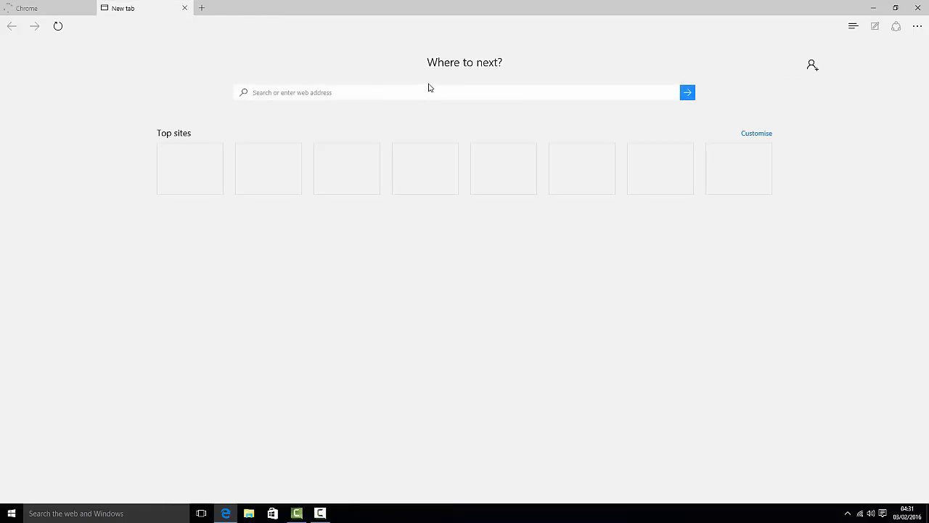
text(facebook)
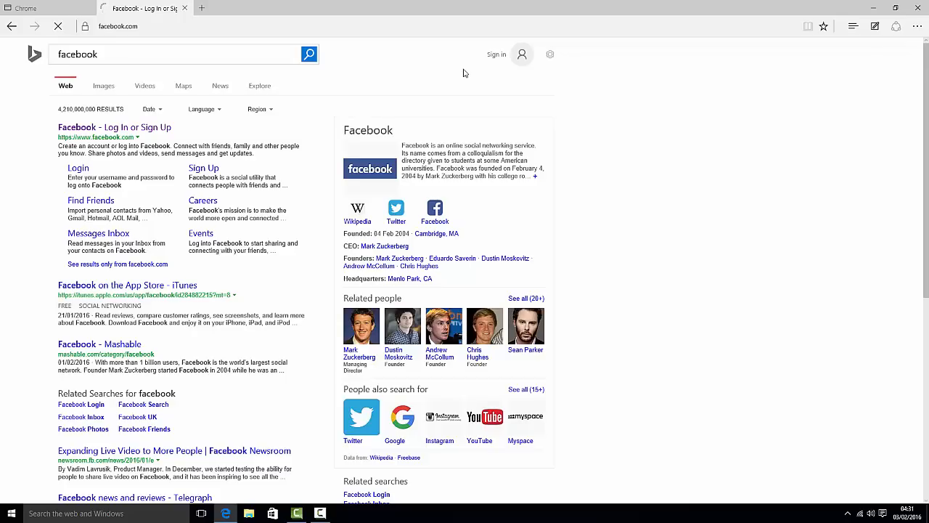
Step: Open the Facebook result and let the login page load without errors
click(114, 127)
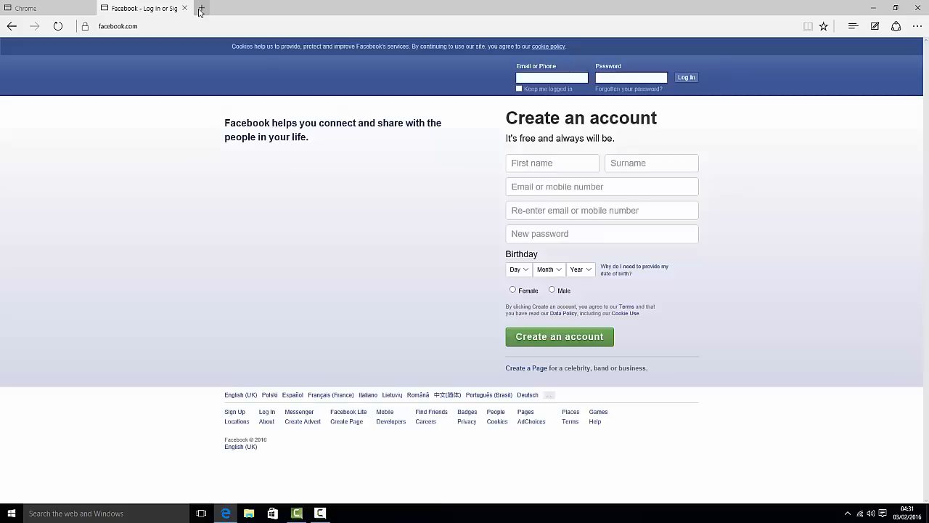
mouse_move(201, 8)
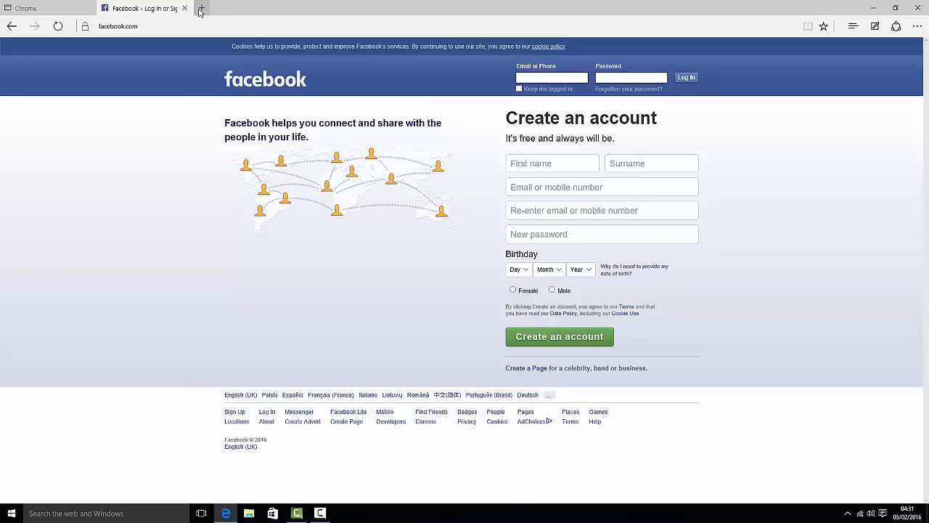
click(551, 77)
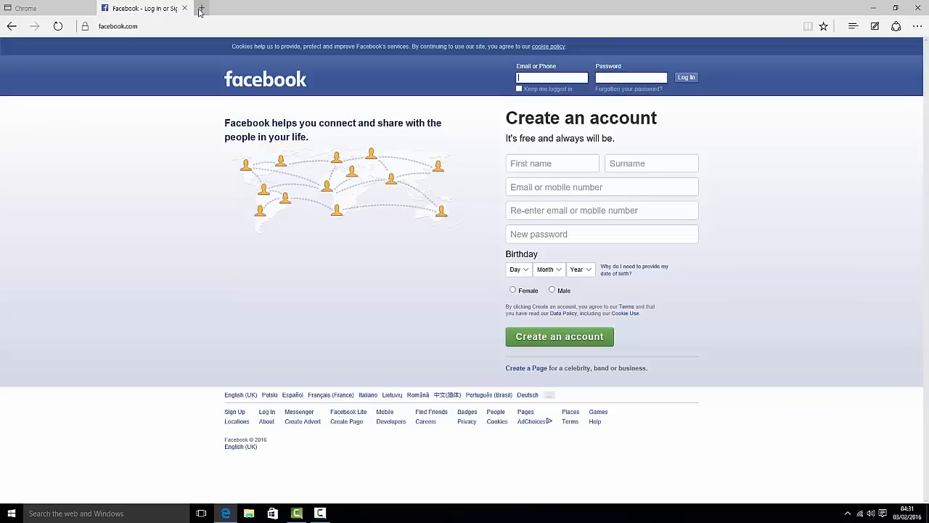
mouse_move(226, 29)
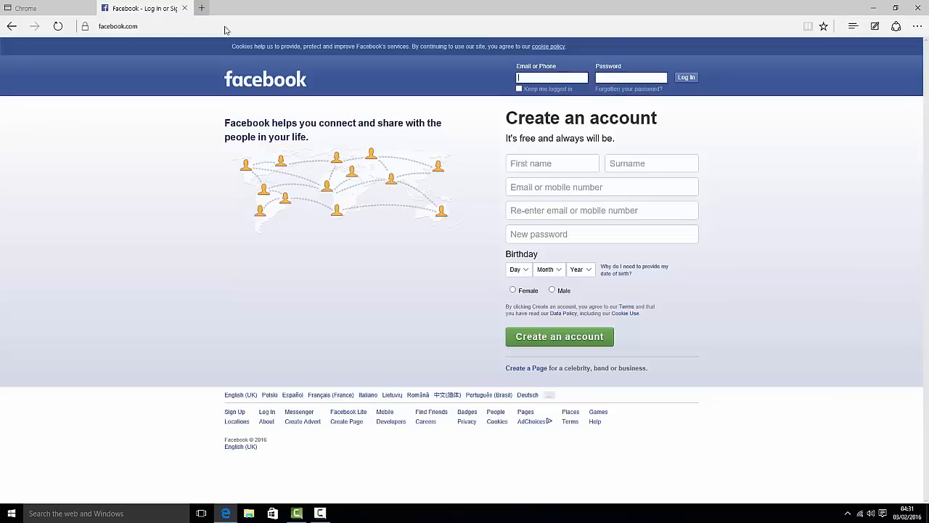